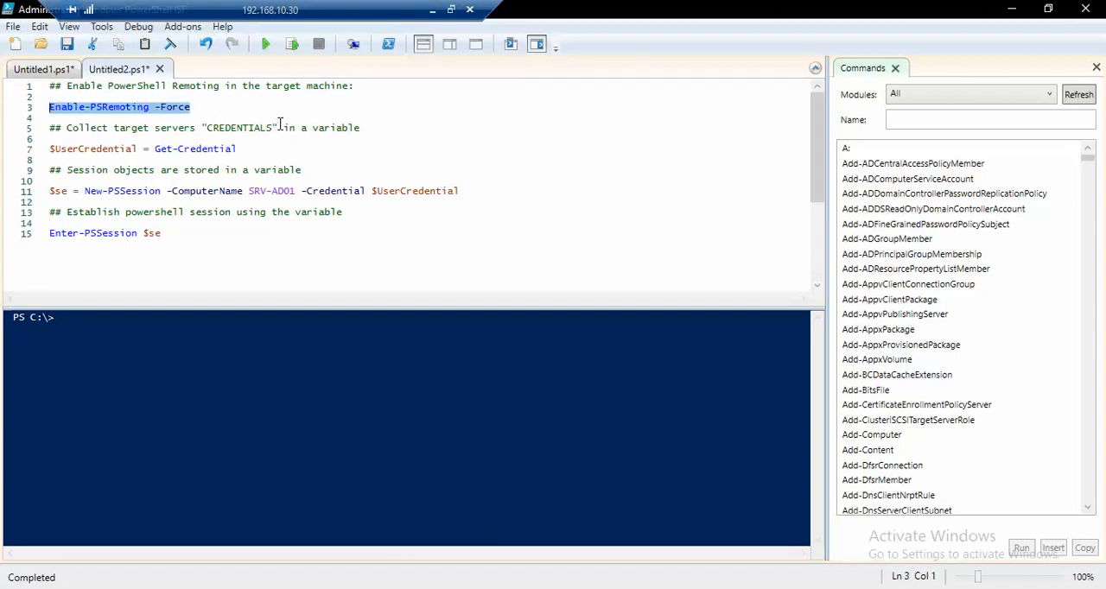
Step: Run Enable-PSRemoting -Force from the ISE script and dismiss the Services console
click(292, 45)
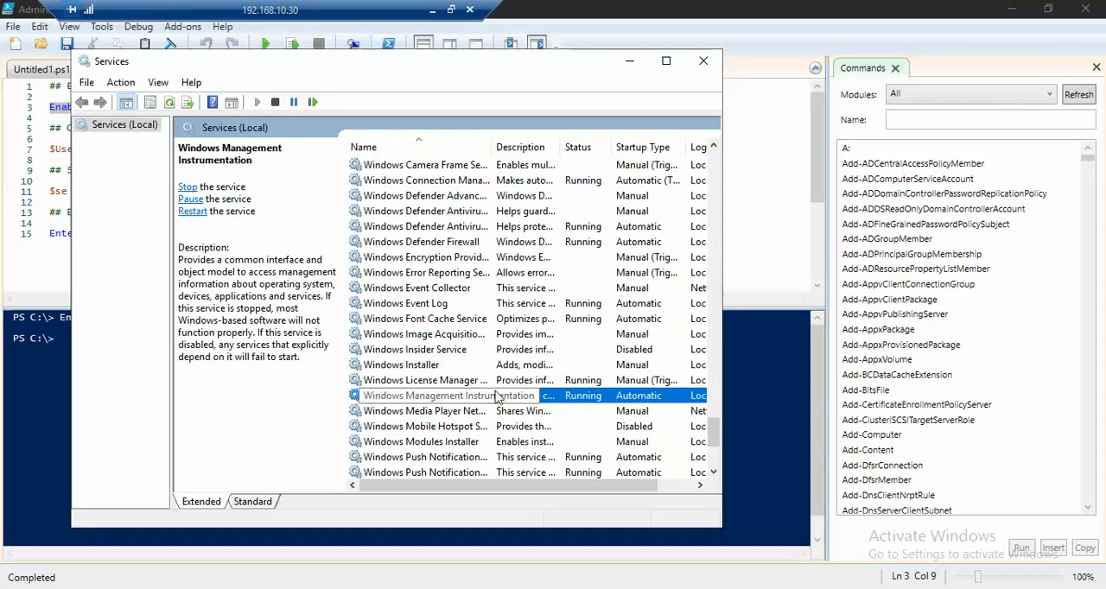
click(703, 61)
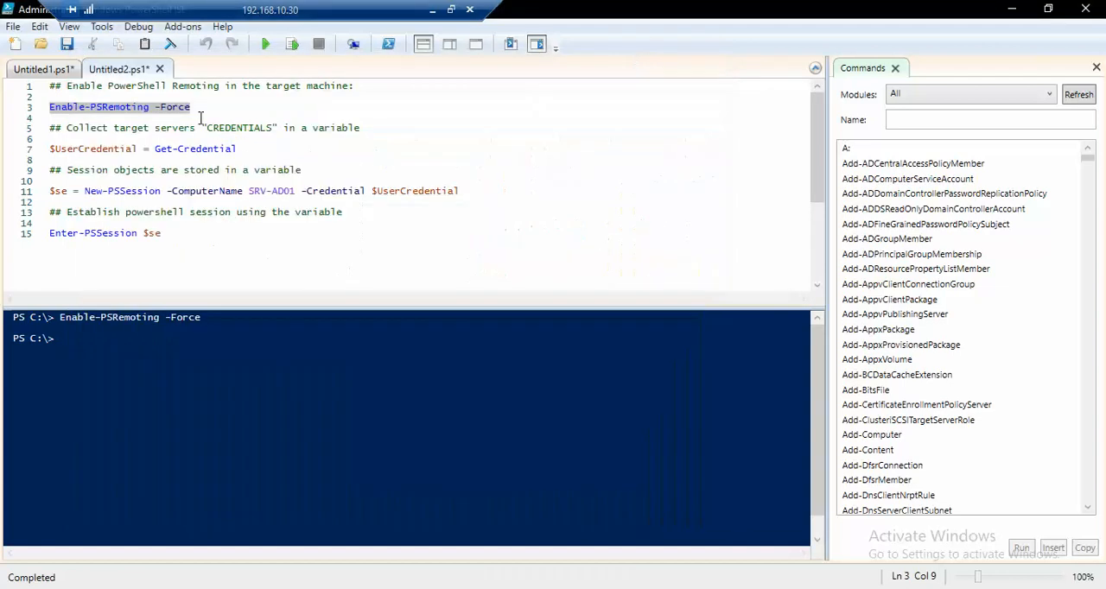
click(192, 107)
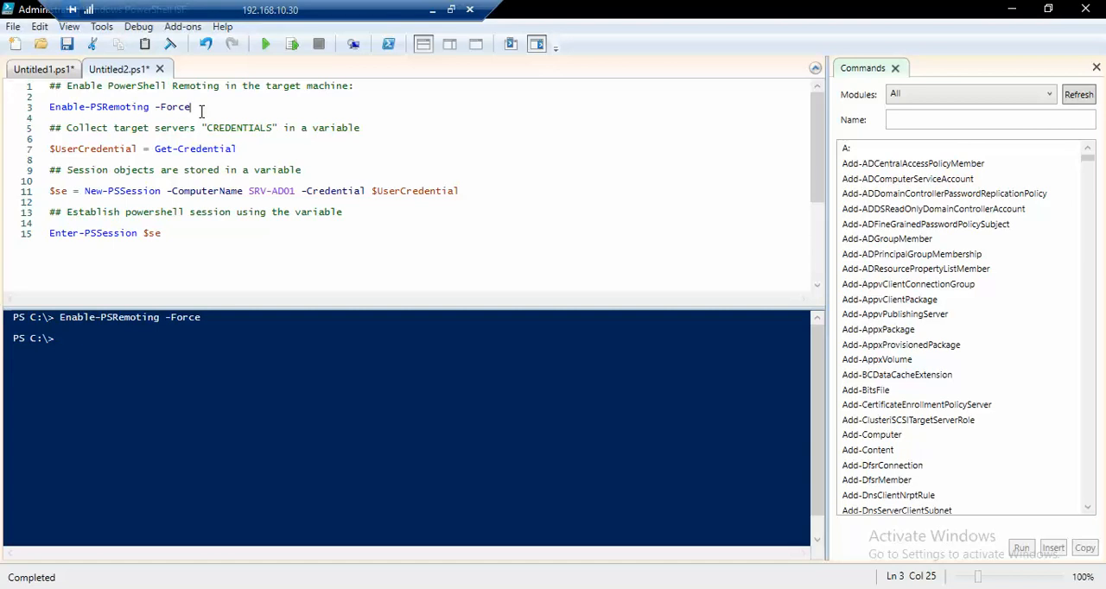
mouse_move(401, 76)
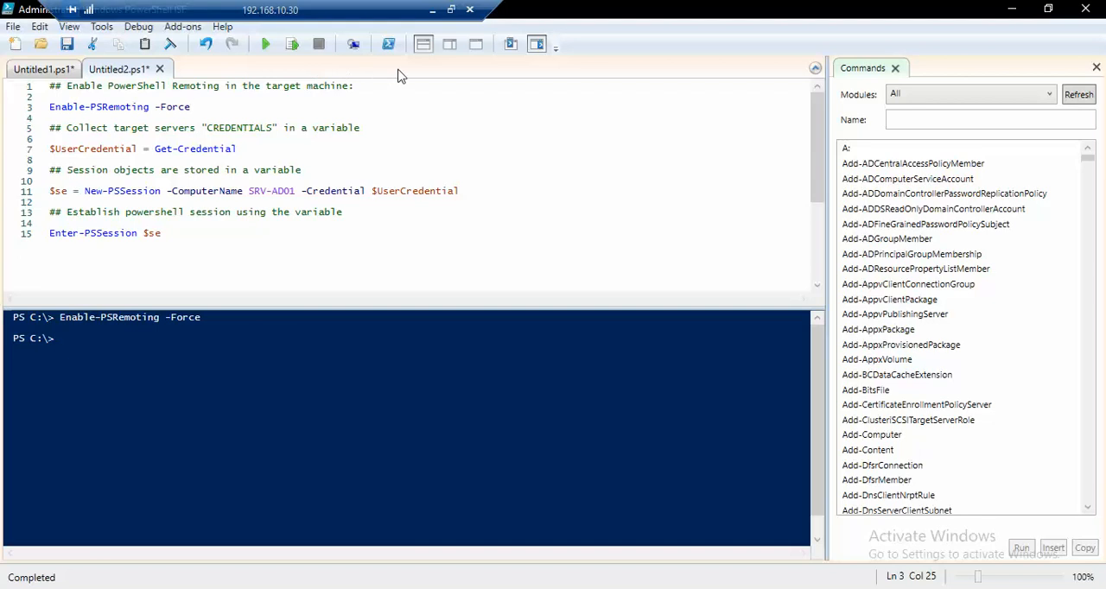
mouse_move(384, 100)
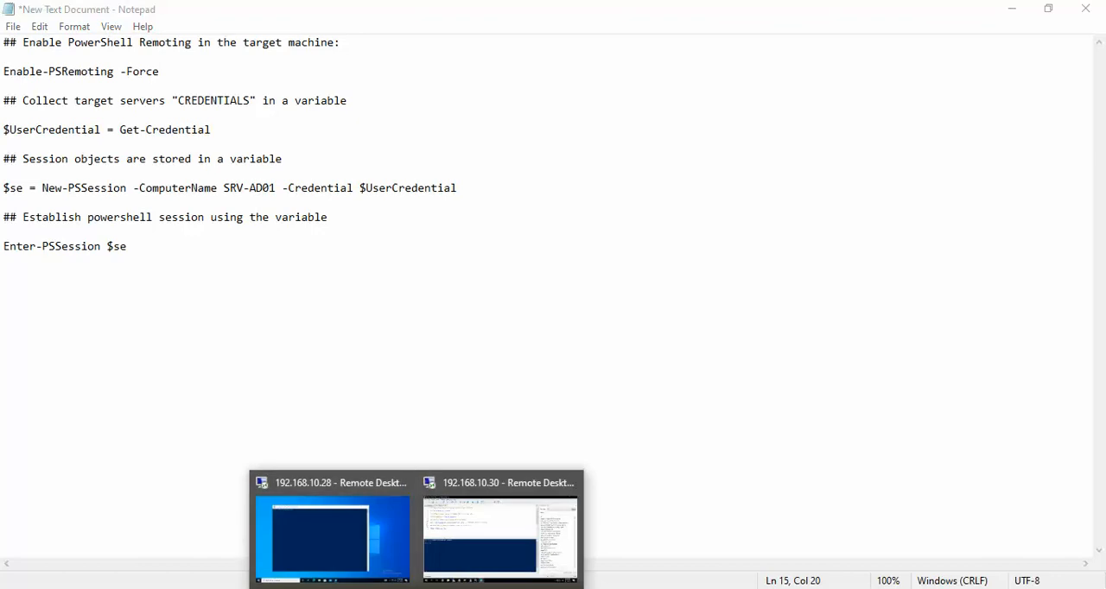
Step: Select the $UserCredential = Get-Credential line in the Notepad notes for copying
click(332, 535)
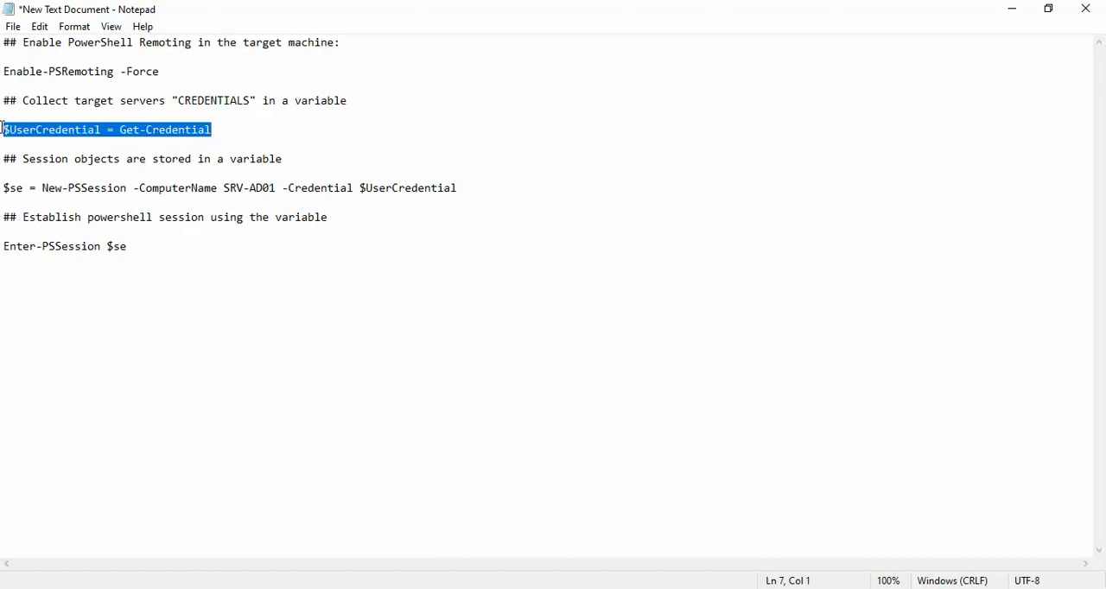
mouse_move(325, 225)
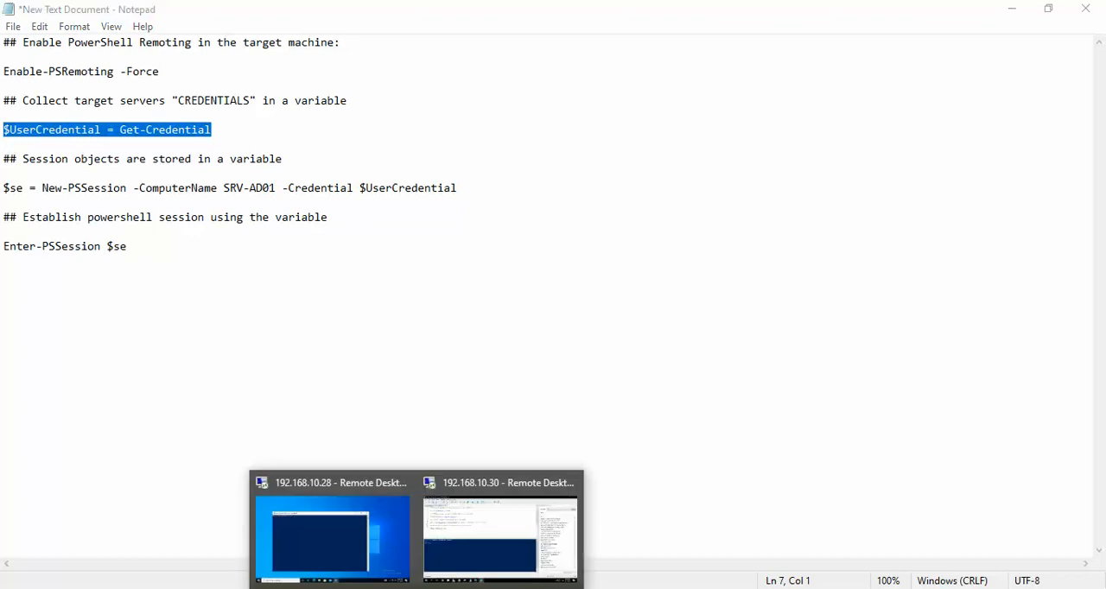
Step: Run Get-Credential on 192.168.10.28 and store the domain administrator credentials in $UserCredential
click(332, 536)
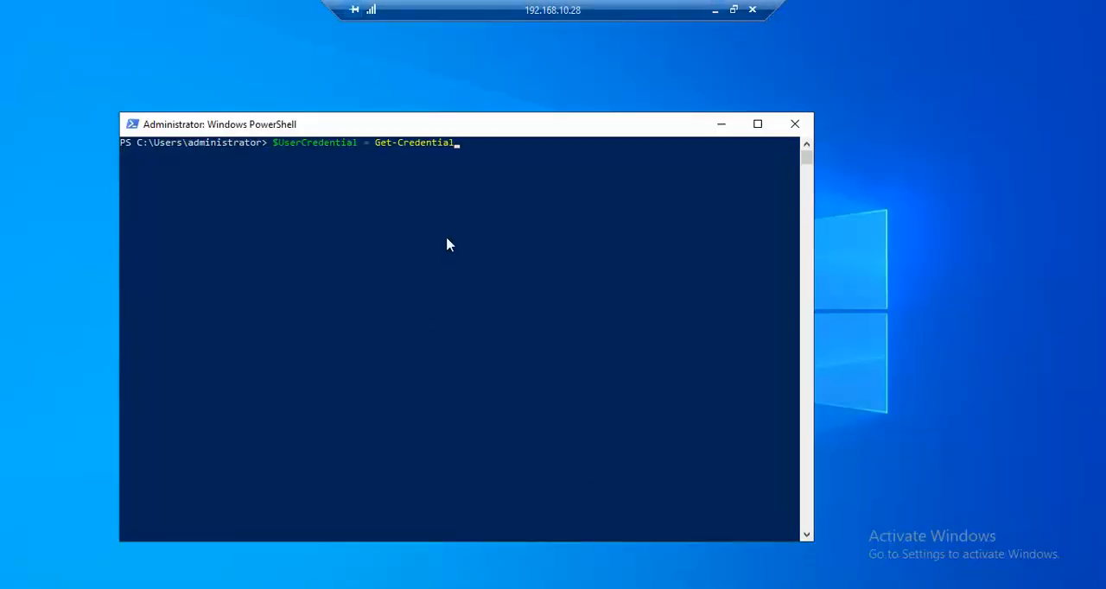
key(Return)
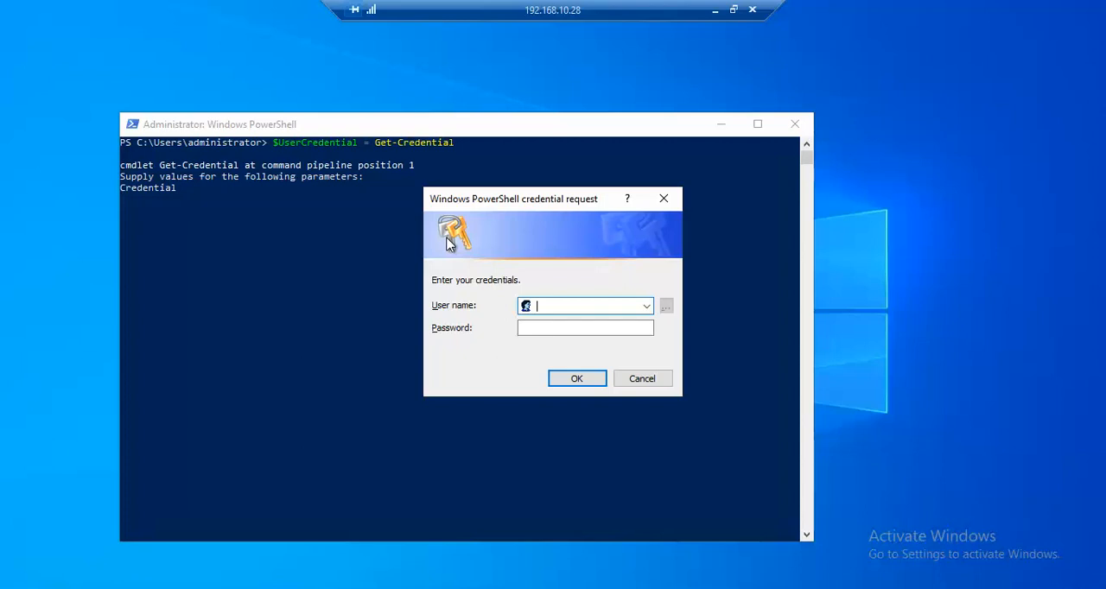
text(zaedi)
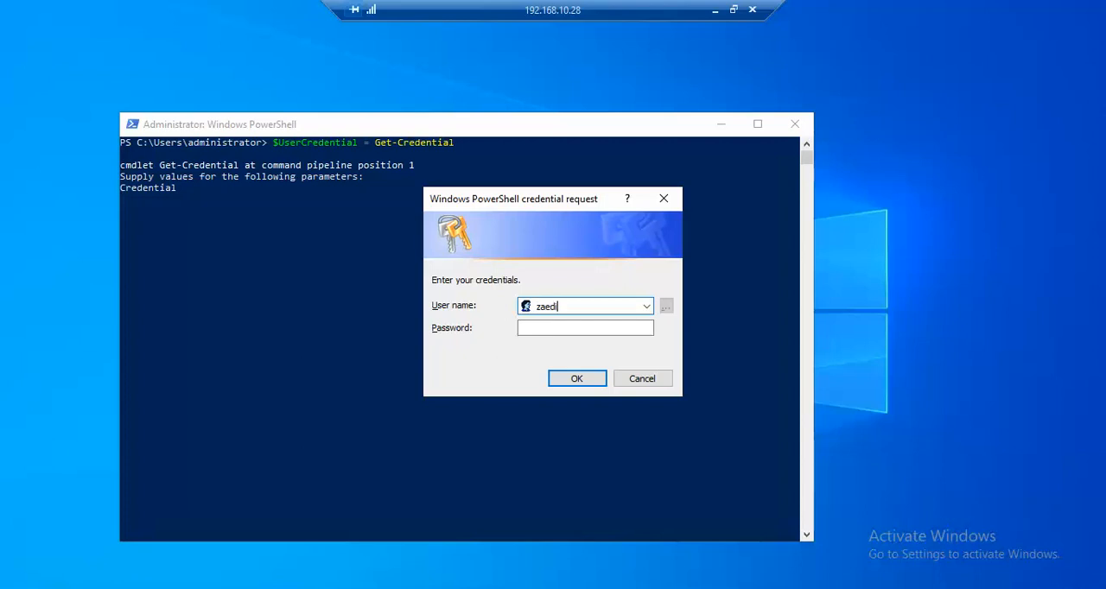
text(\administrator)
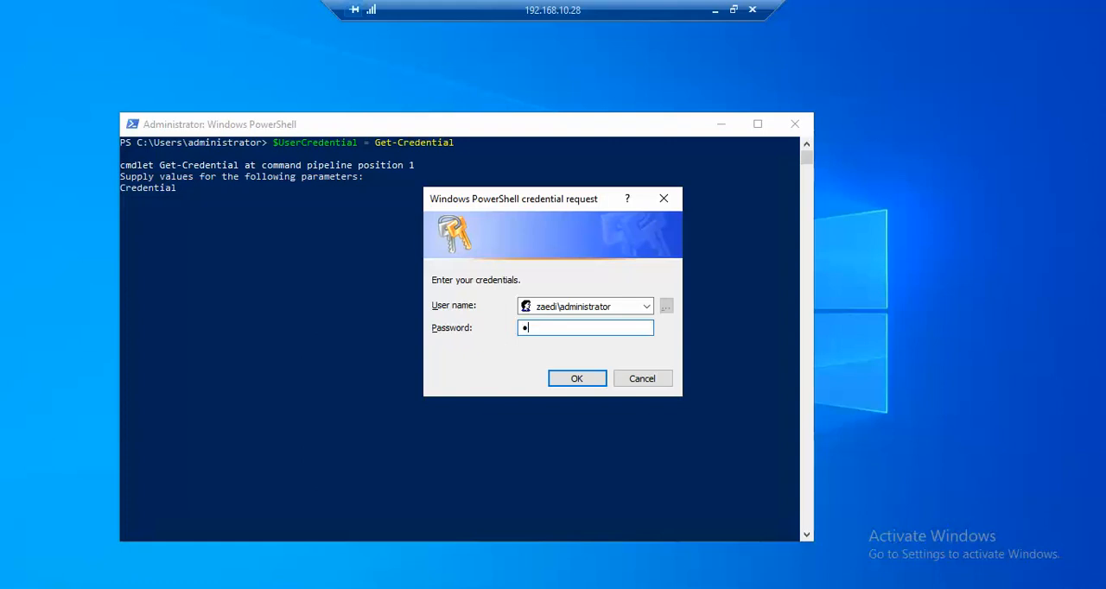
text(password)
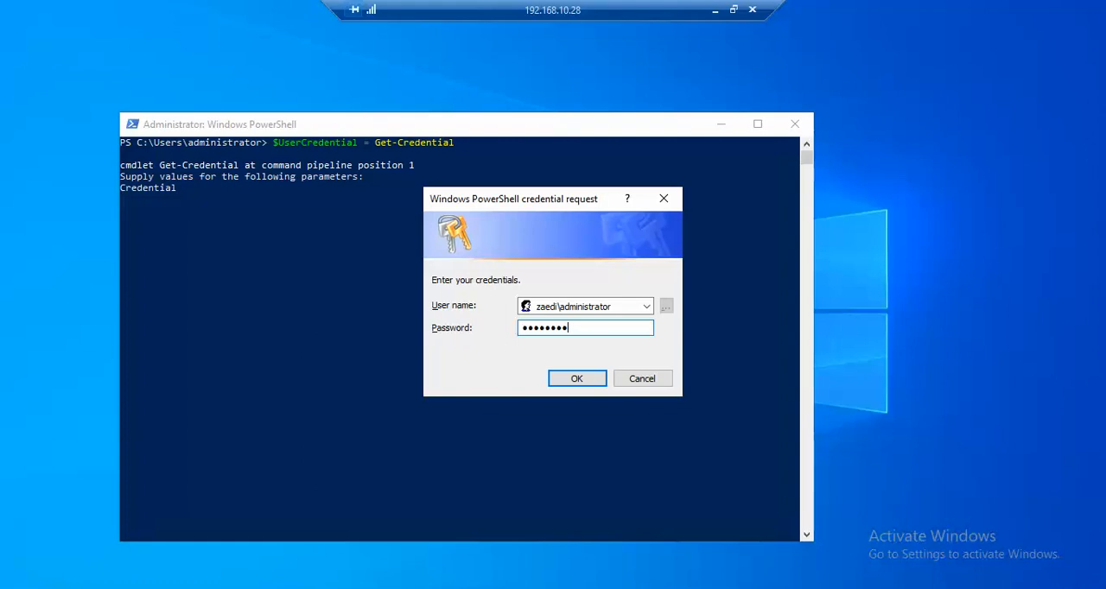
text(•)
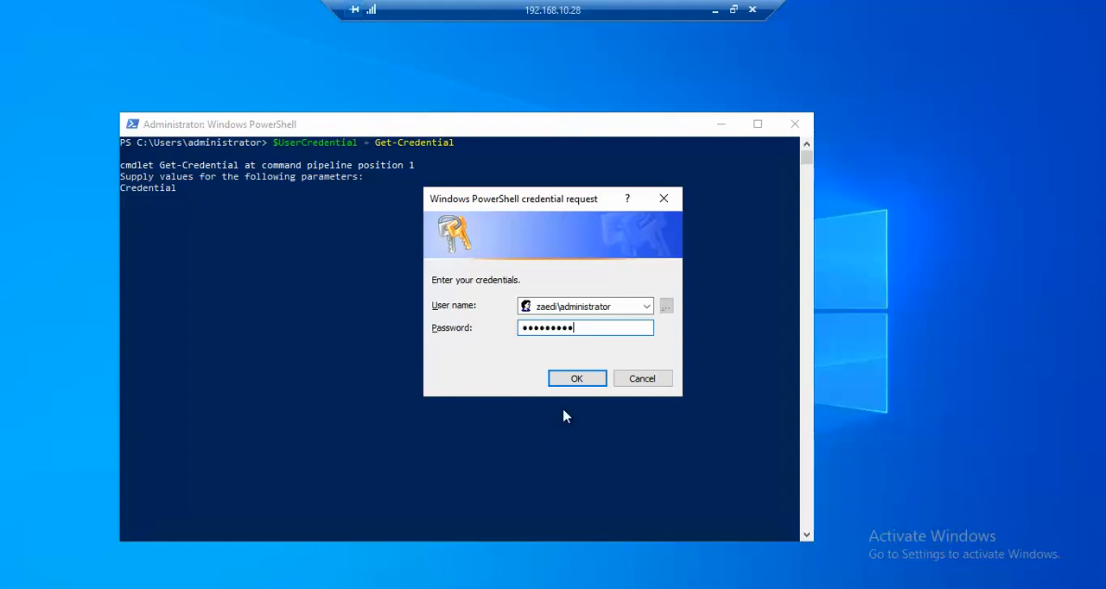
click(577, 379)
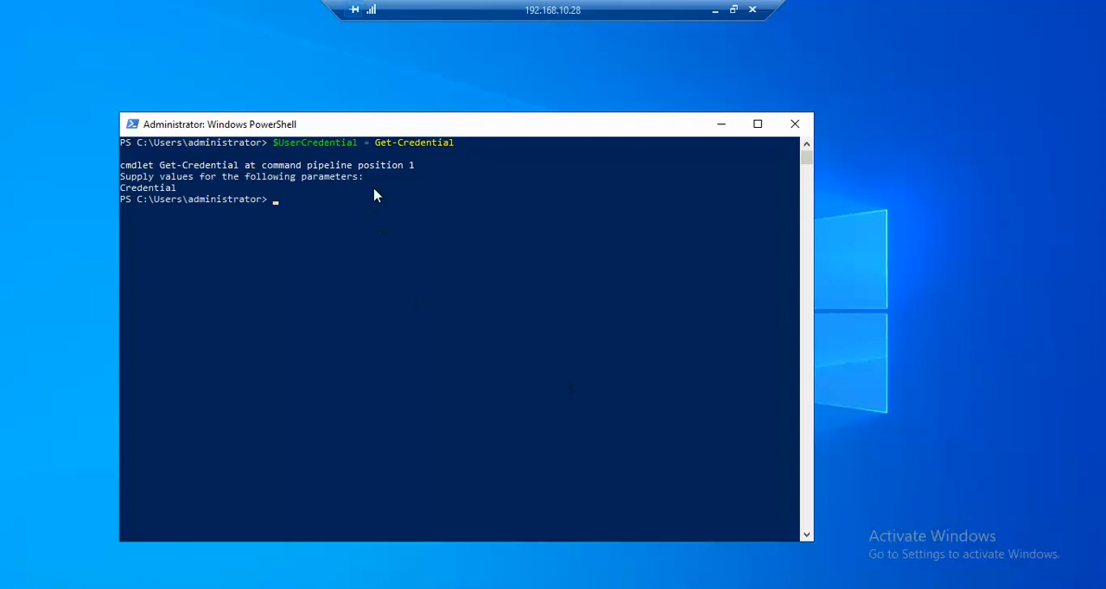
mouse_move(278, 152)
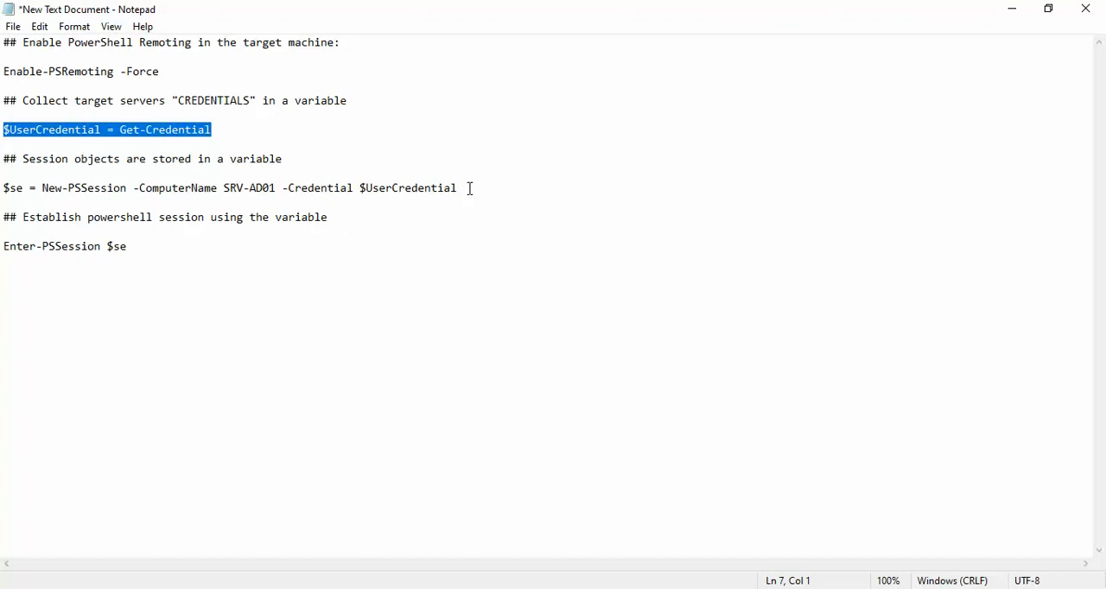
Step: Walk through the New-PSSession line for SRV-AD01, highlighting New-PSSession and -ComputerName
double_click(404, 187)
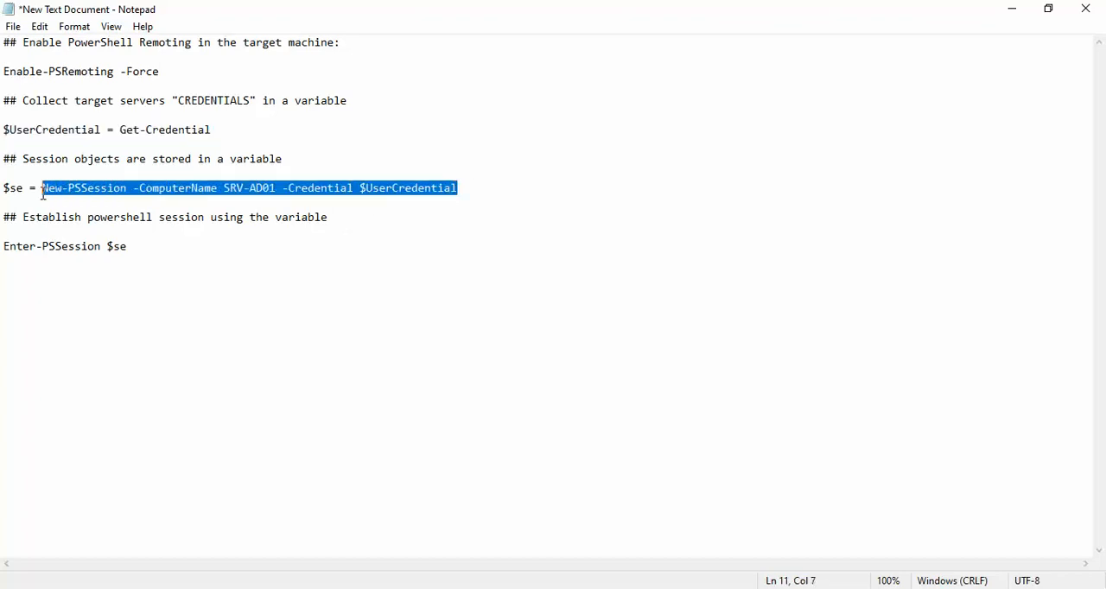
click(470, 187)
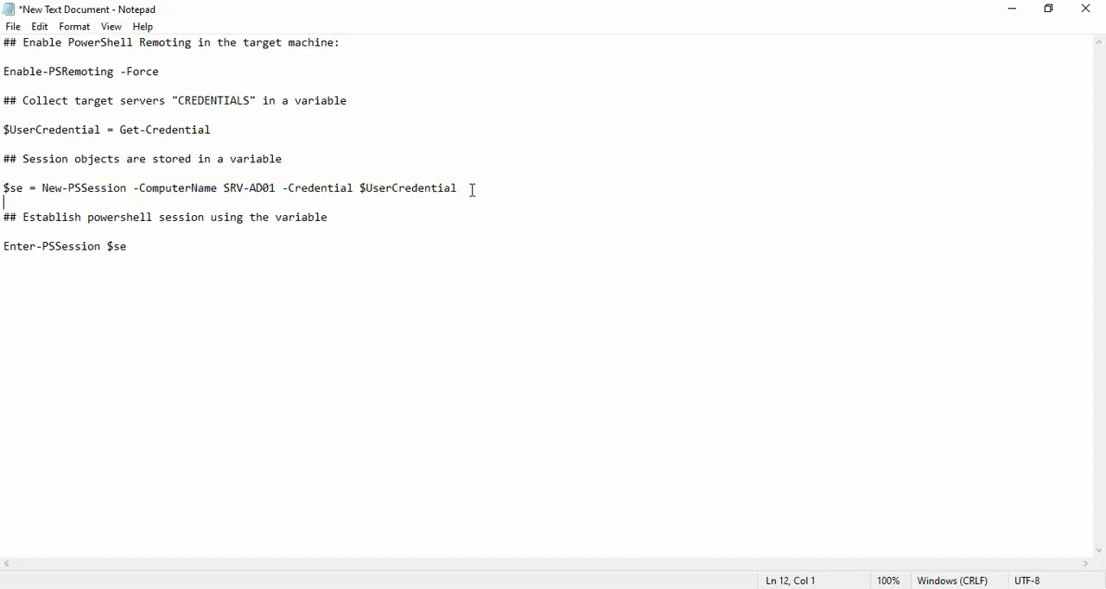
mouse_move(44, 188)
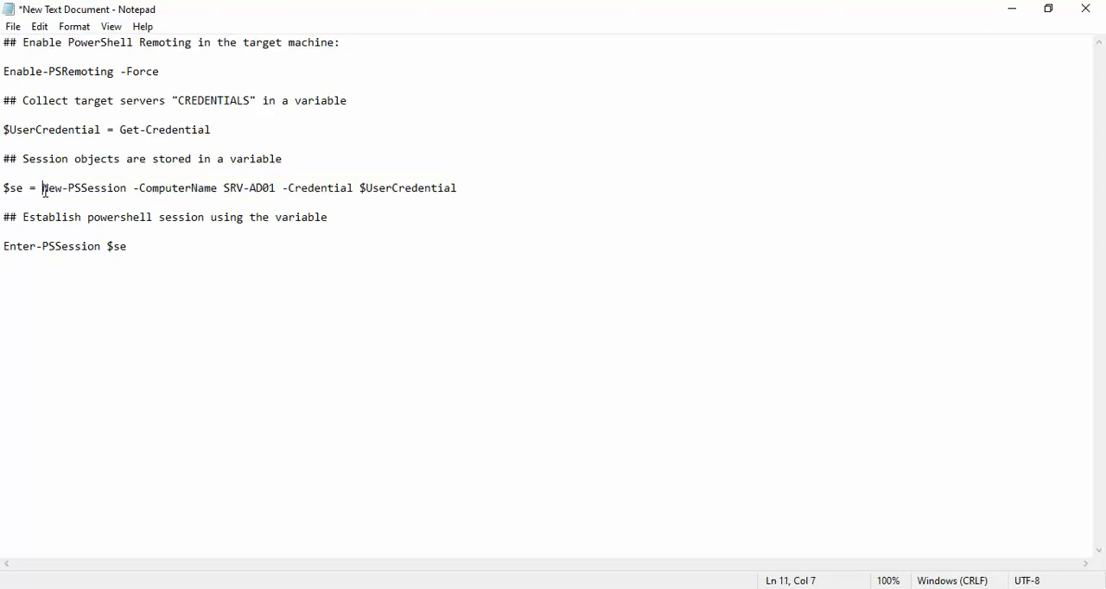
double_click(83, 187)
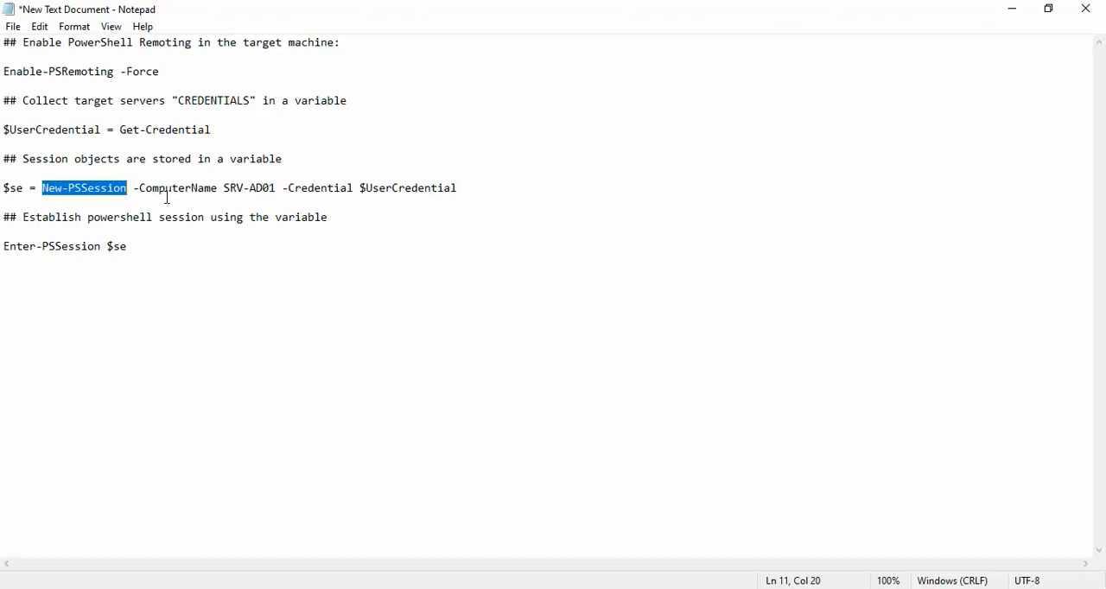
click(134, 187)
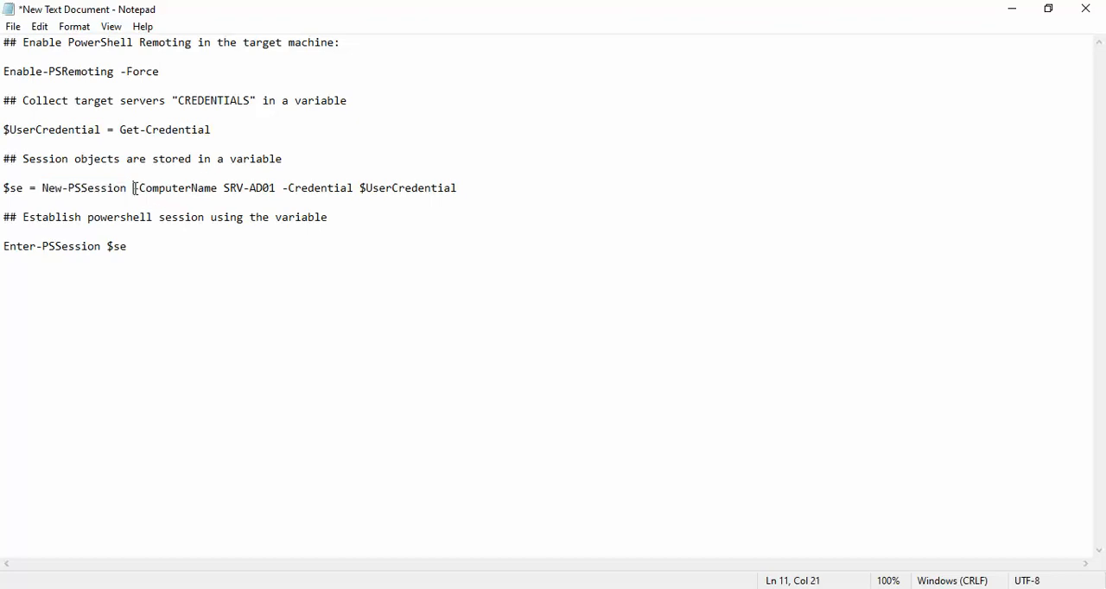
double_click(176, 187)
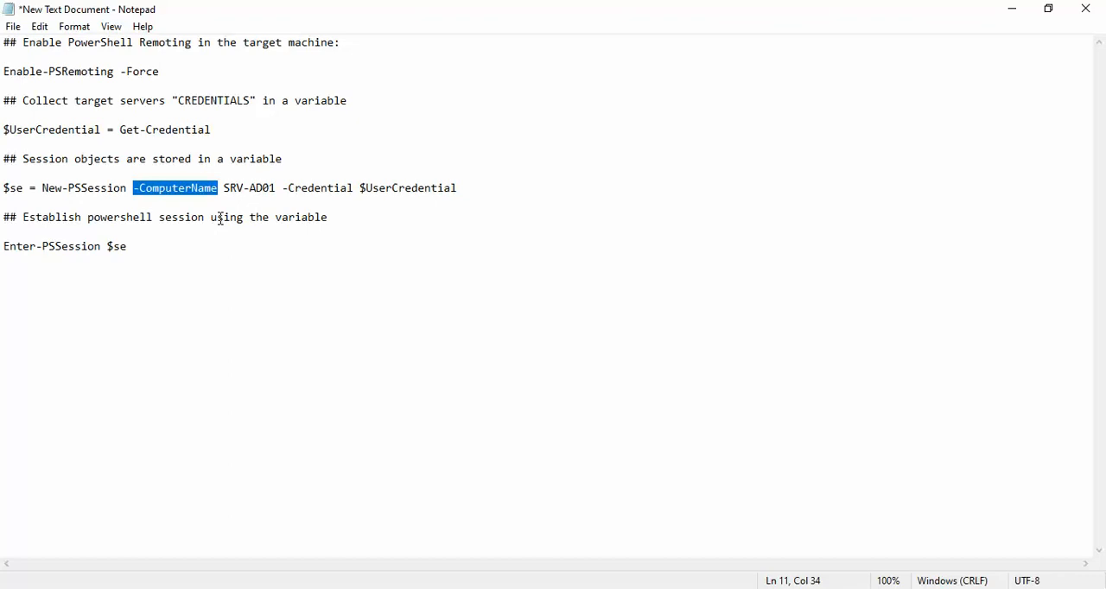
mouse_move(280, 199)
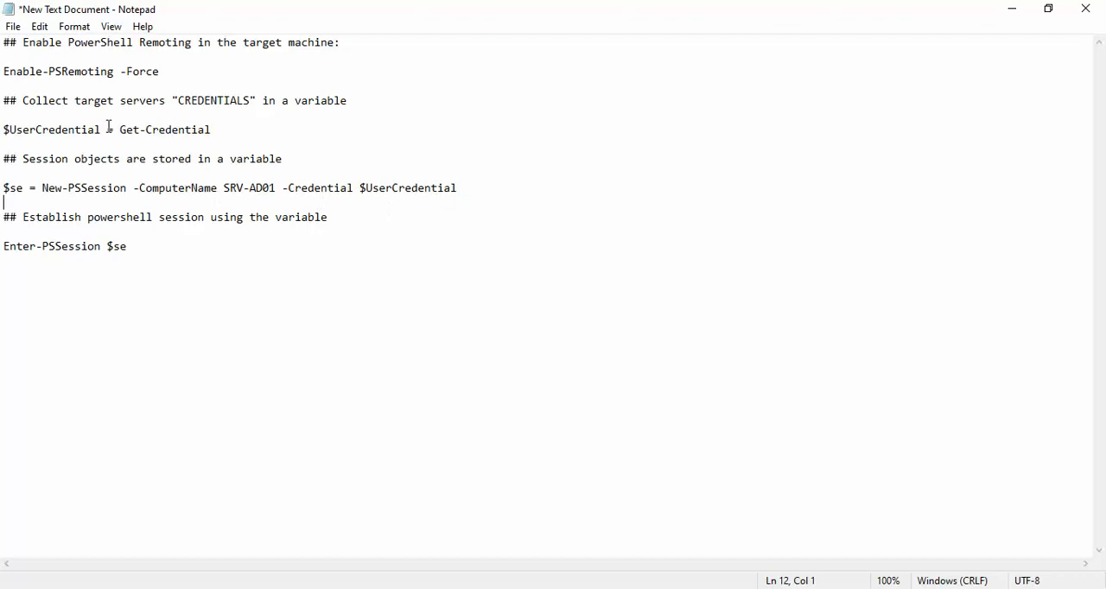
mouse_move(95, 130)
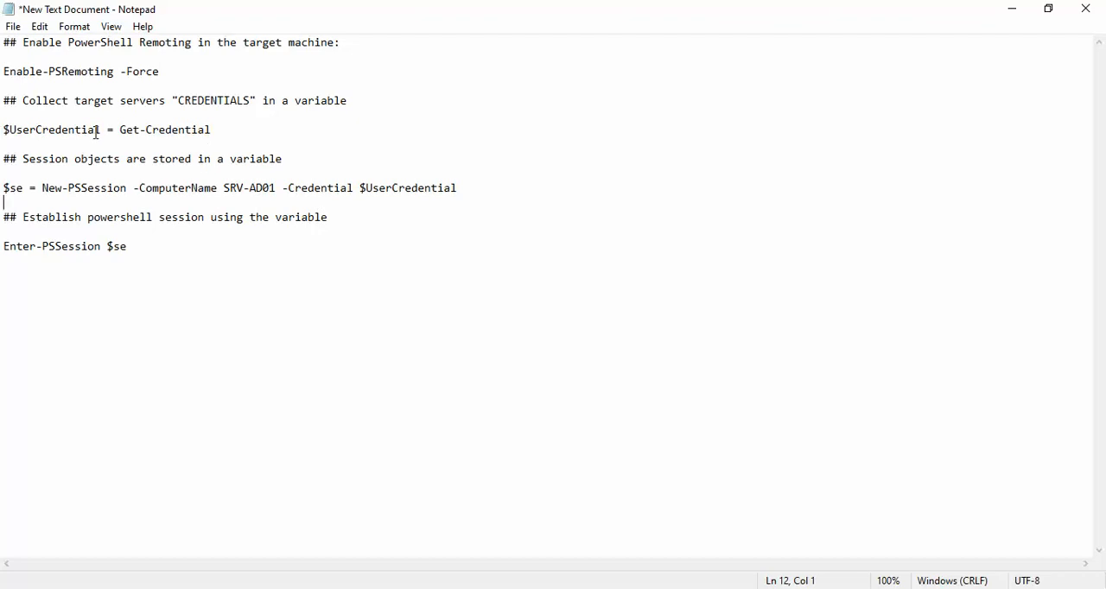
mouse_move(118, 171)
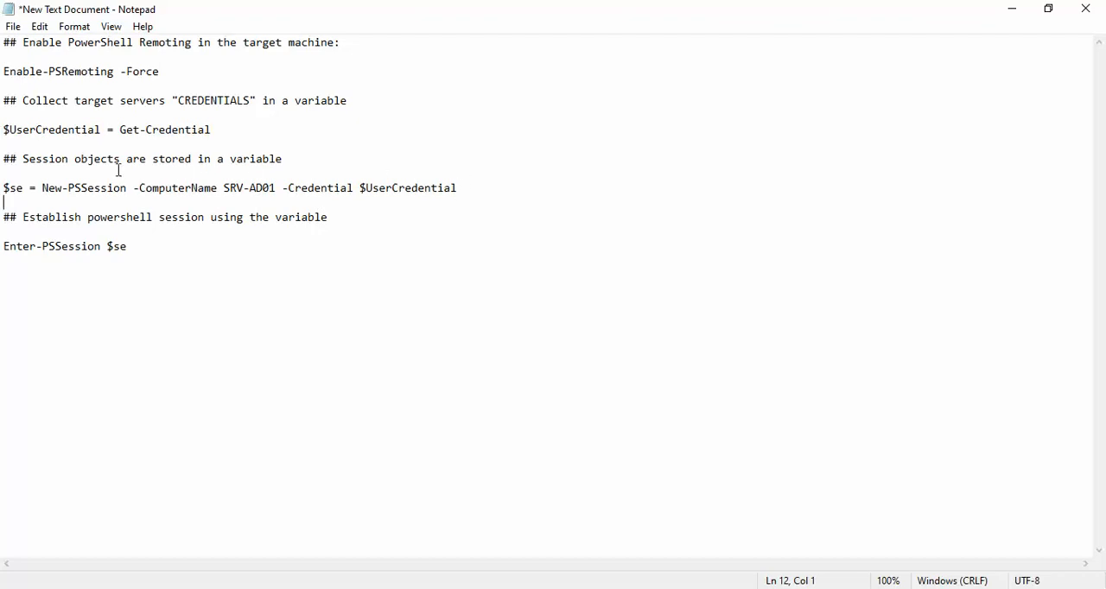
mouse_move(456, 199)
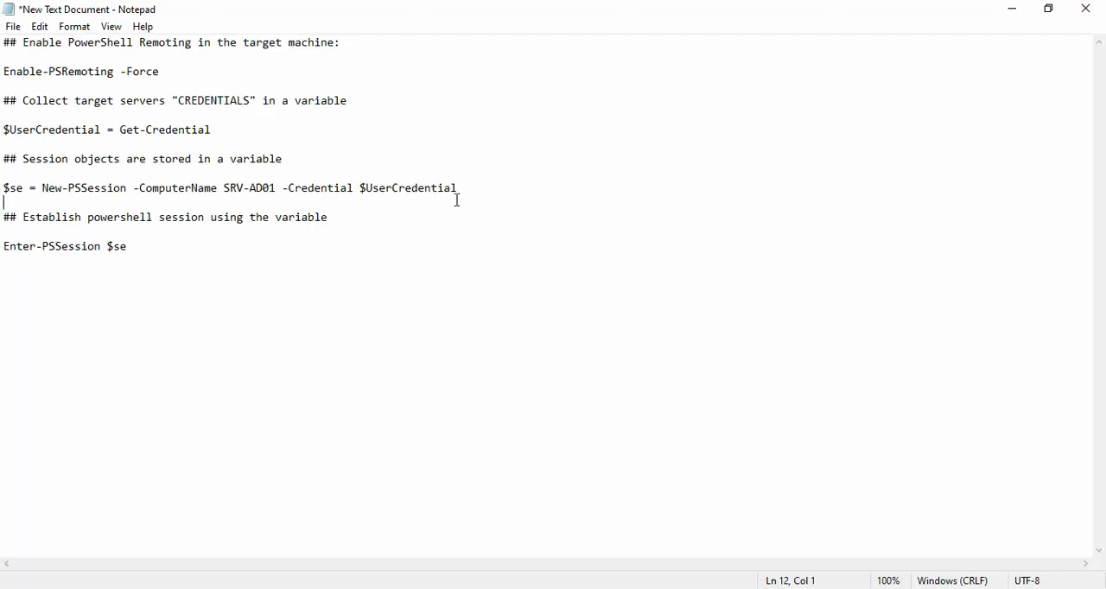
mouse_move(27, 186)
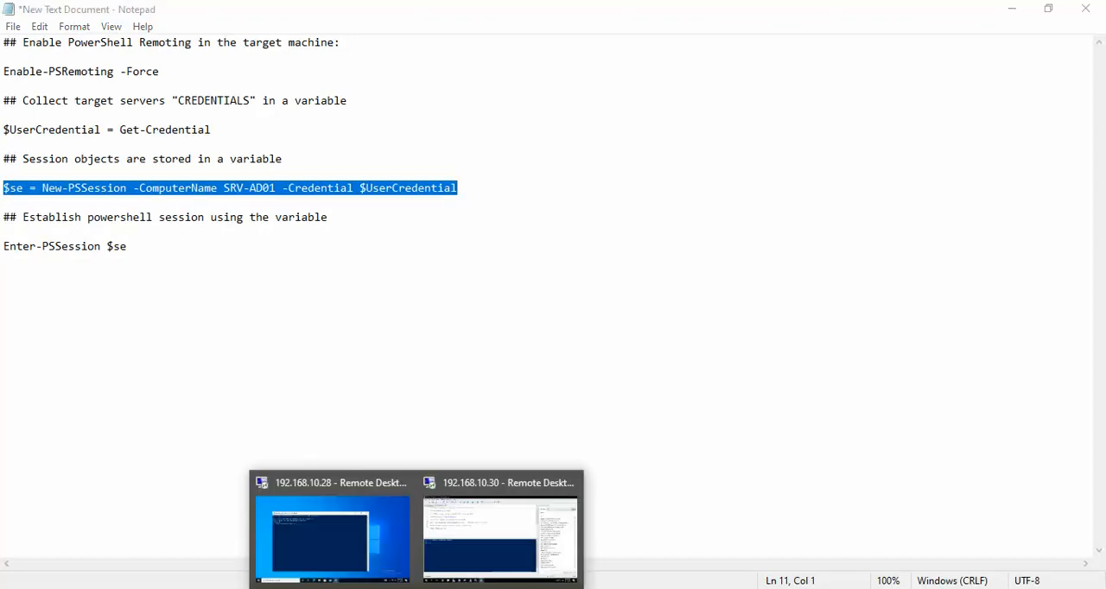
Step: Run $se = New-PSSession -ComputerName SRV-AD01 -Credential $UserCredential on the remote console
click(332, 535)
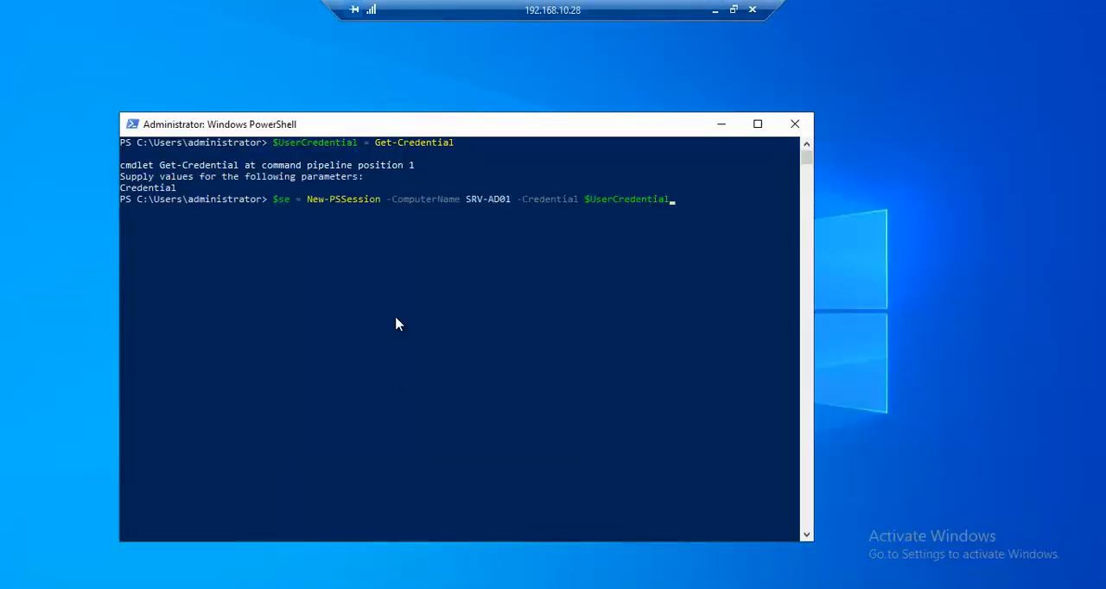
key(Return)
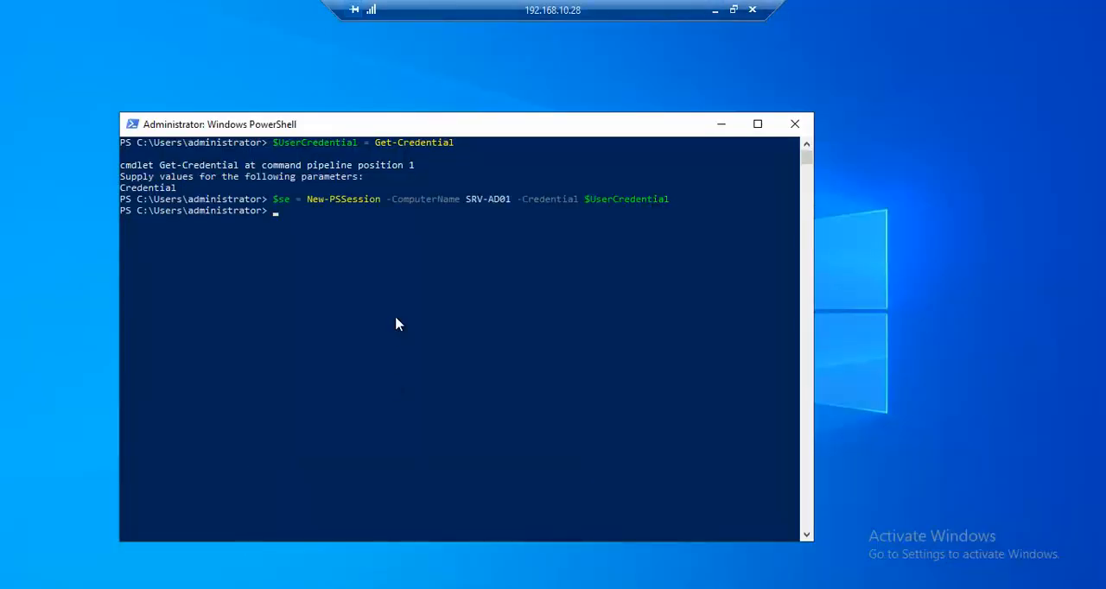
mouse_move(325, 199)
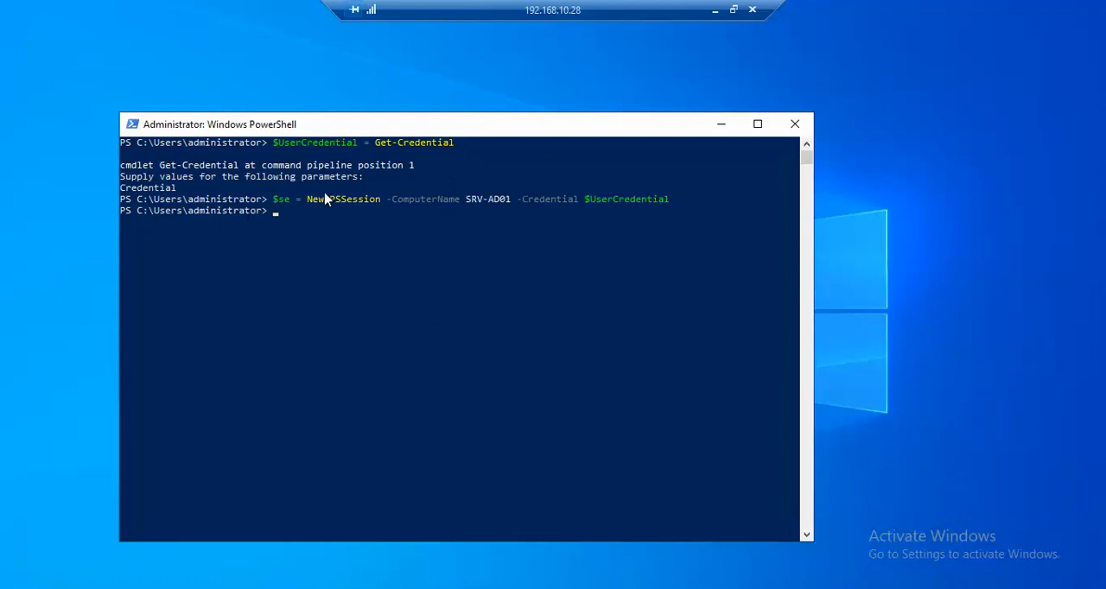
mouse_move(320, 215)
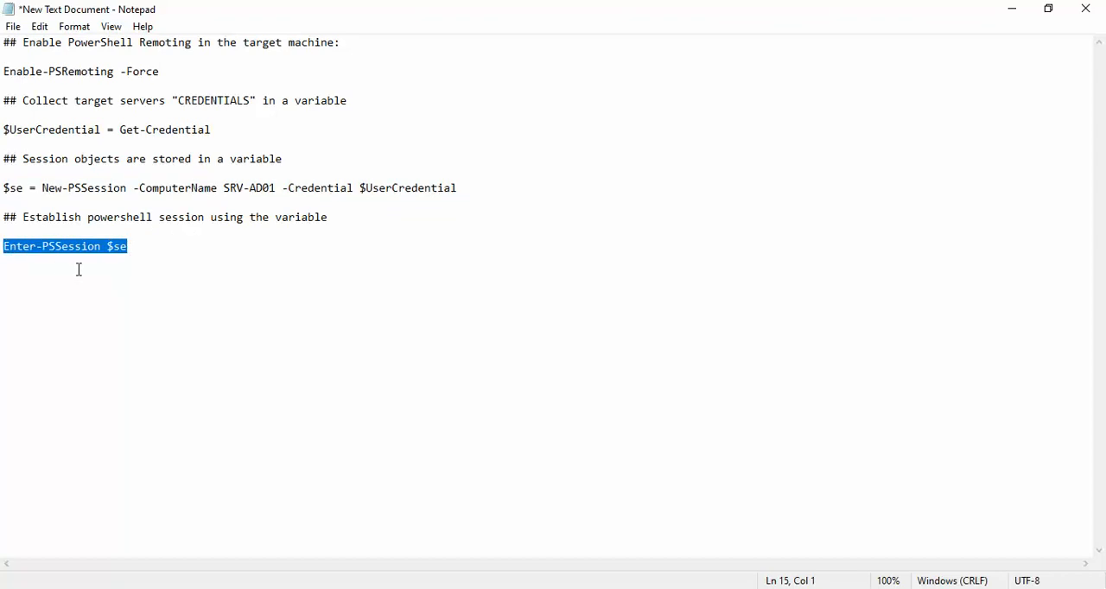
mouse_move(375, 420)
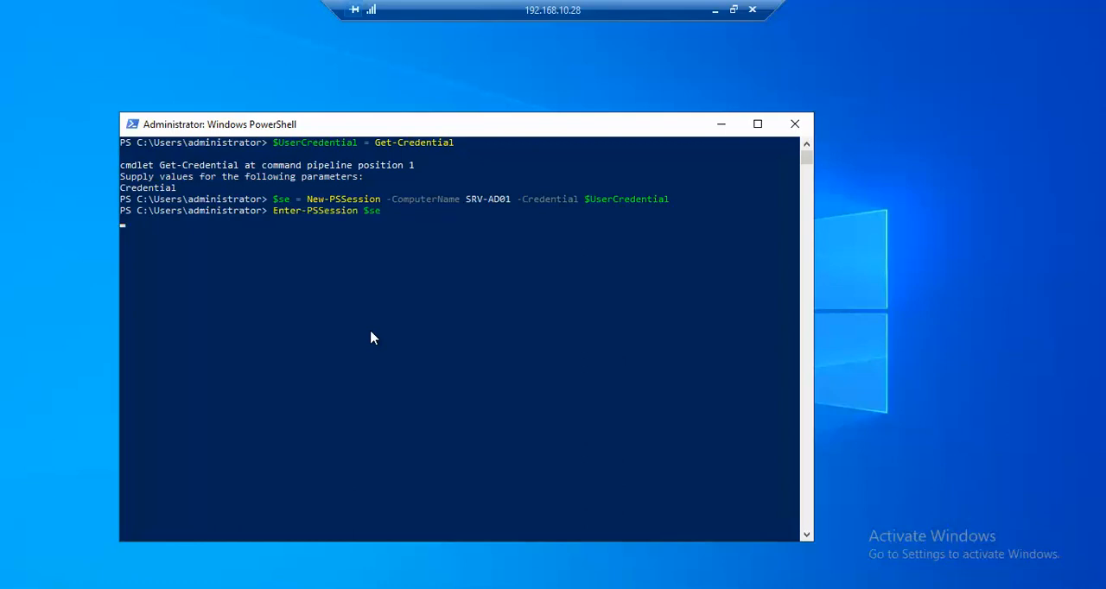
Step: Run Enter-PSSession $se so the prompt becomes [SRV-AD01]
key(Return)
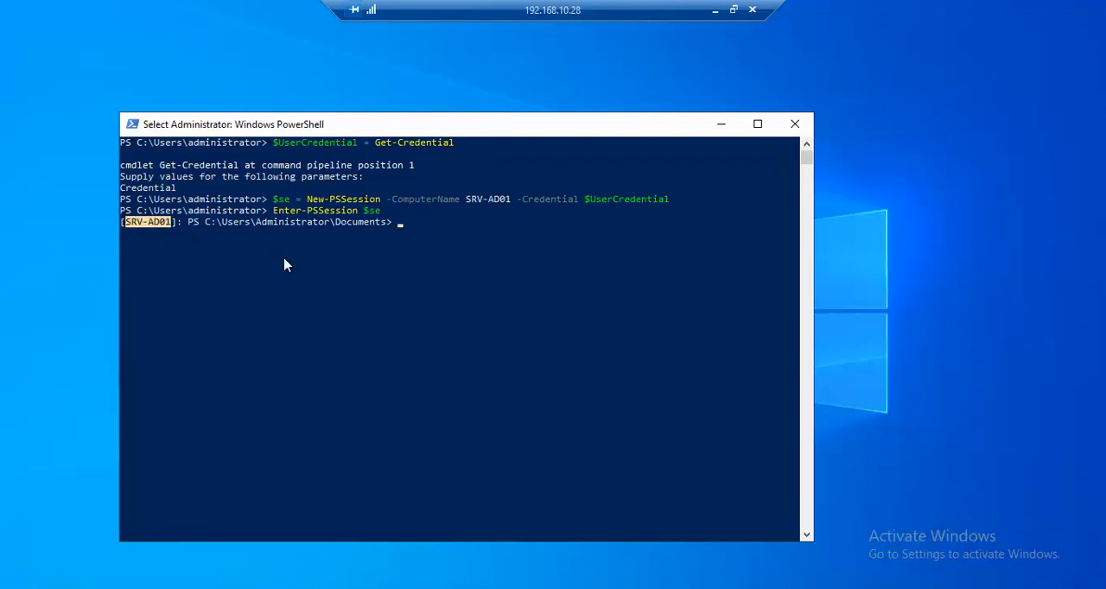
mouse_move(716, 11)
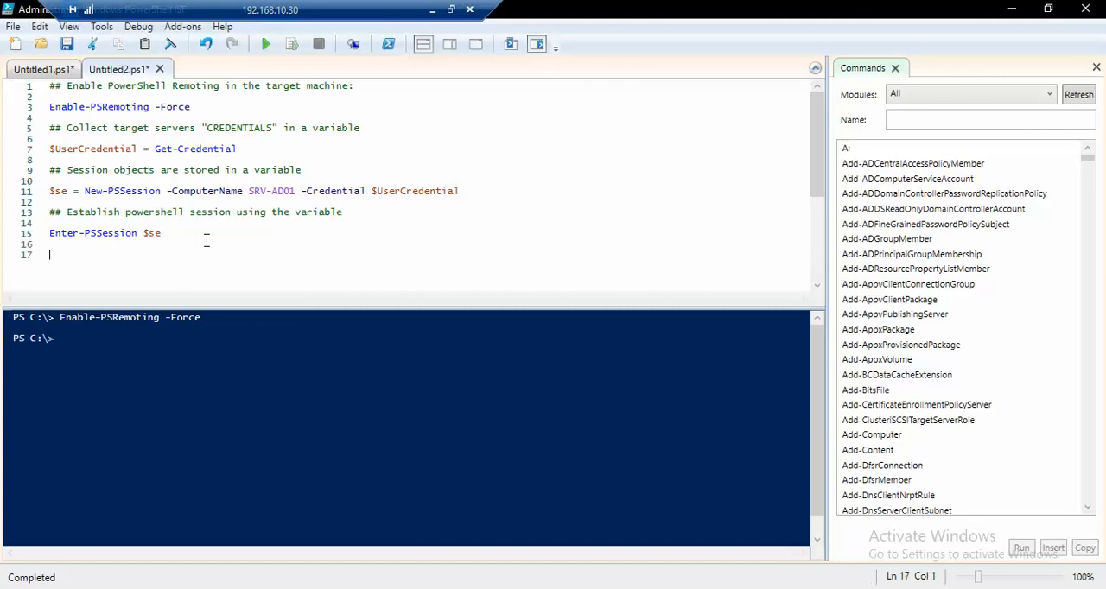
Step: Add hostname and ipconfig /all to the ISE script; hostname returns SRV-AD01
text(hostname)
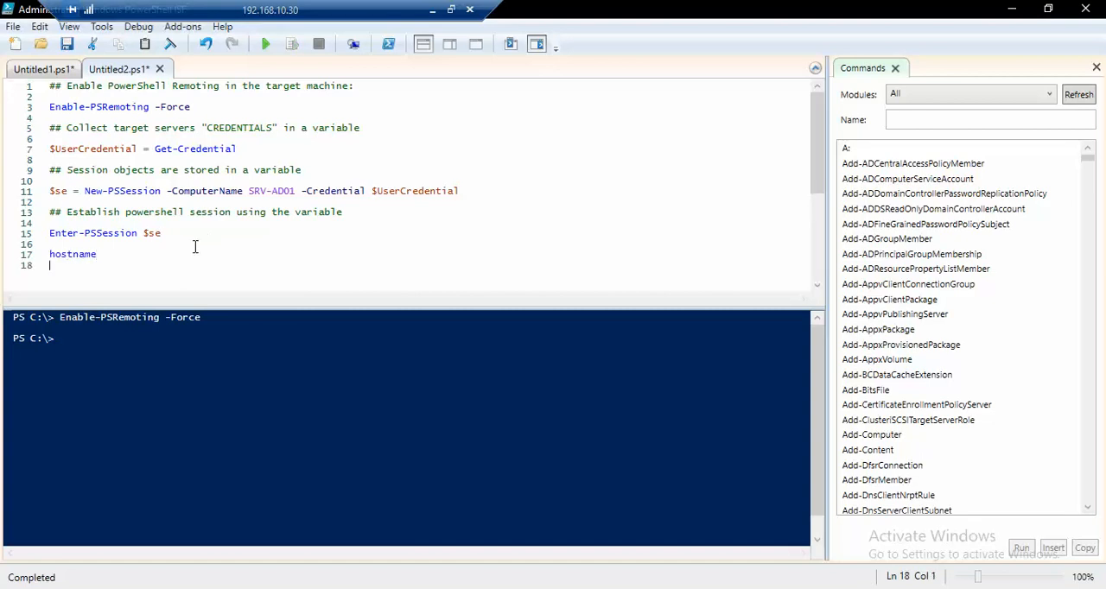
click(264, 45)
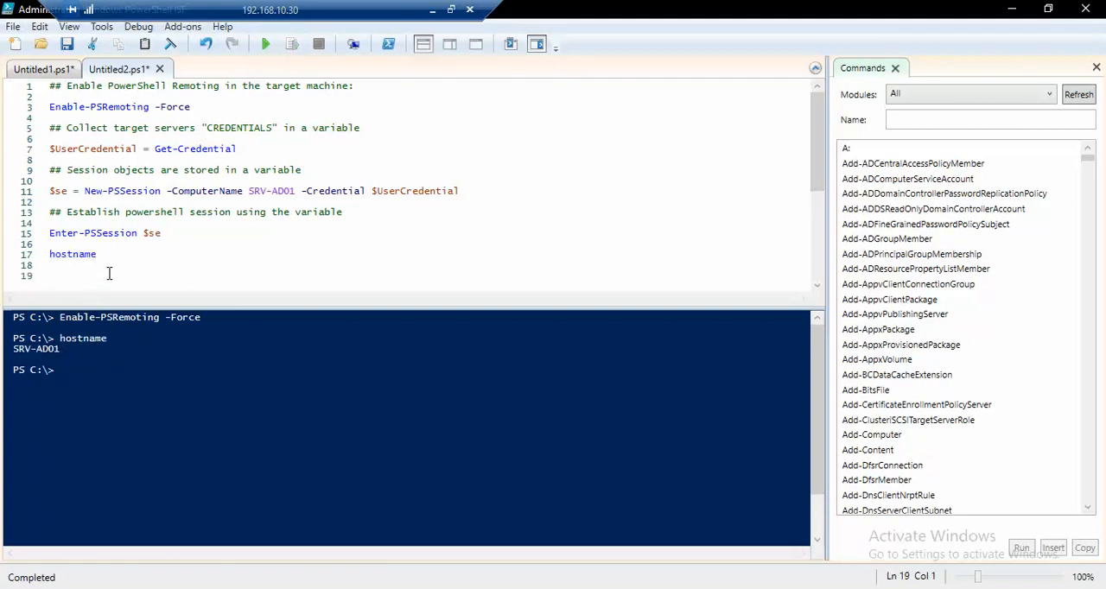
text(ipconfig /)
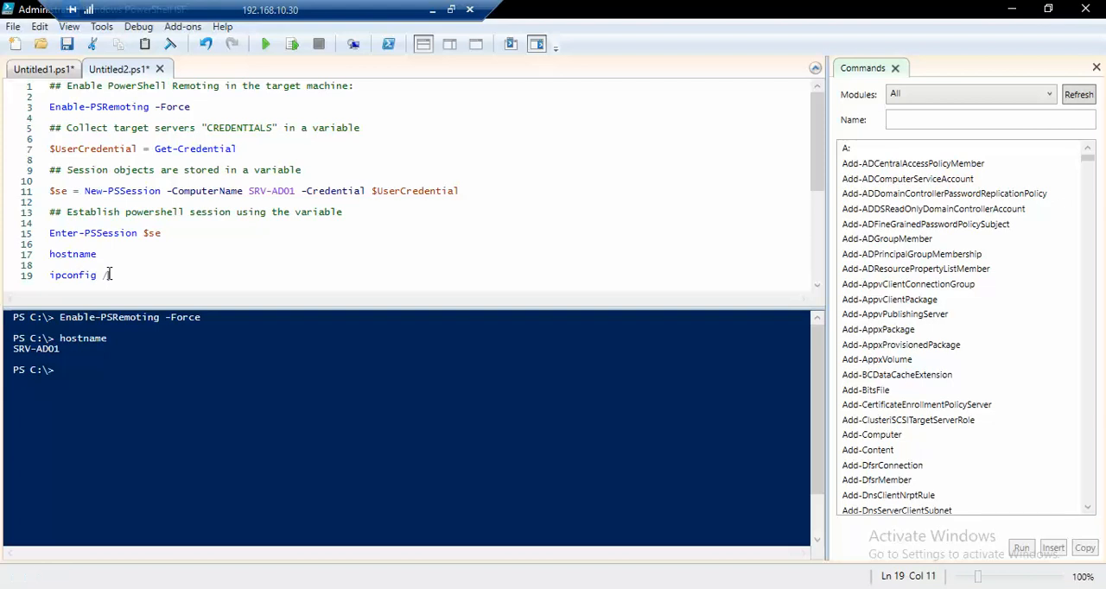
text(all)
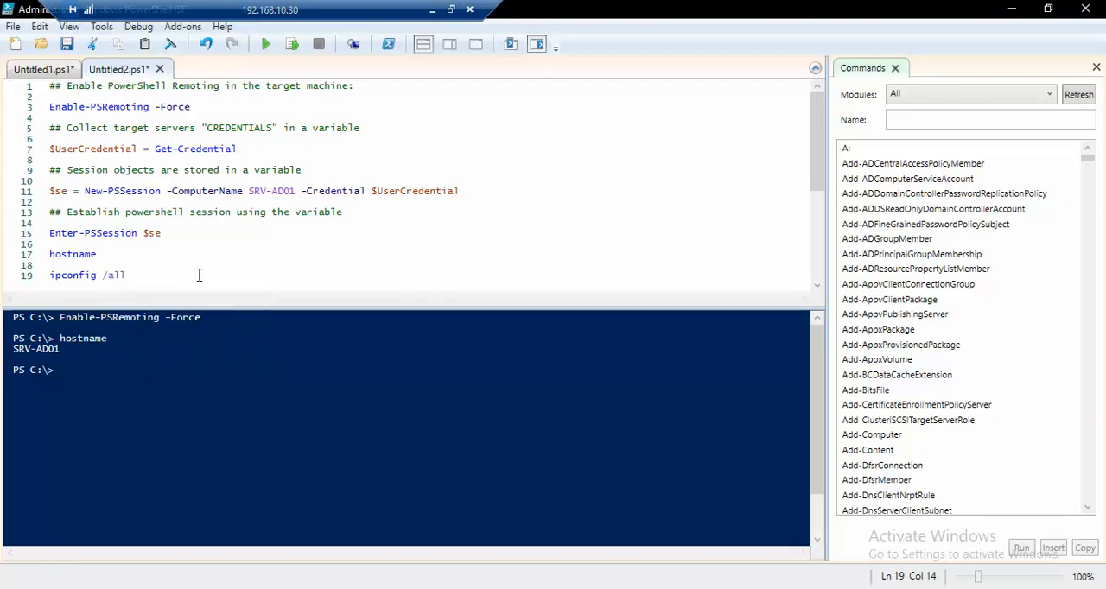
click(292, 45)
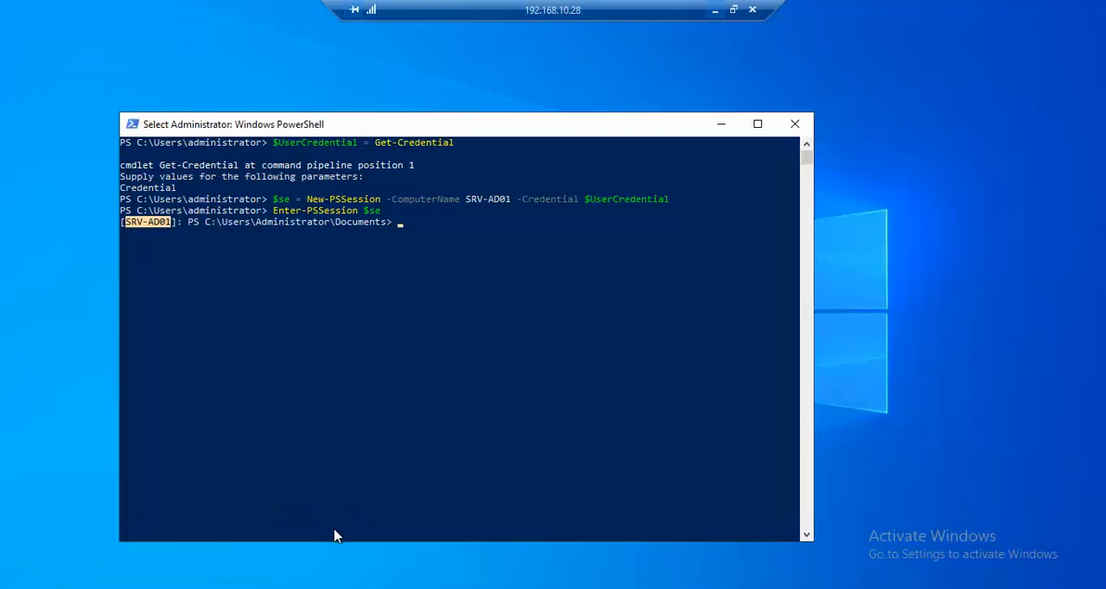
mouse_move(475, 129)
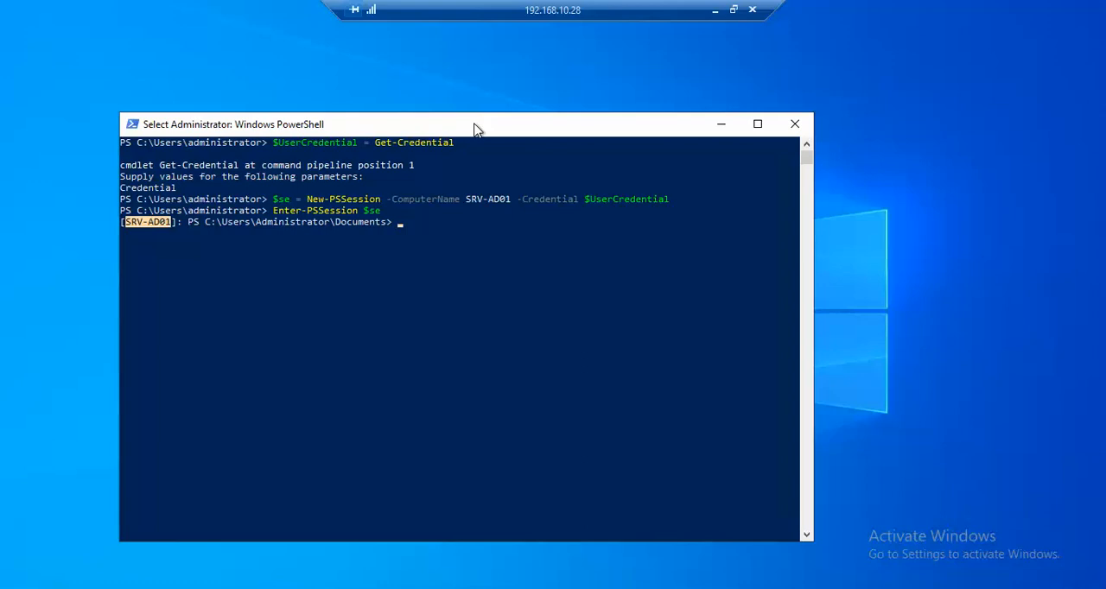
Step: Run hostname and ipconfig /all in the [SRV-AD01] session, showing IPv4 192.168.10.30
text(ho)
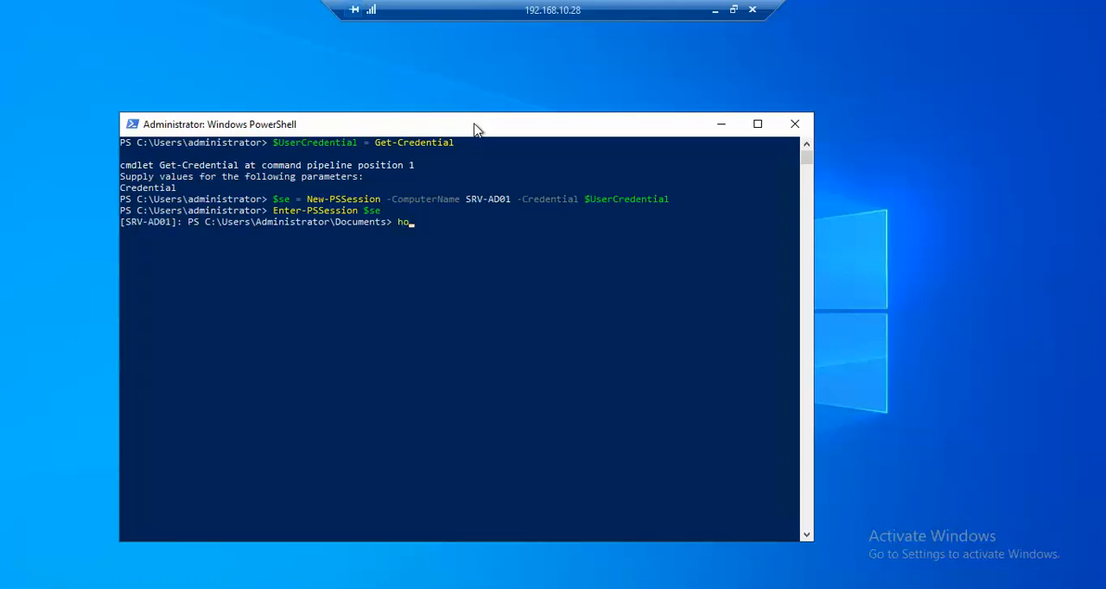
text(sna)
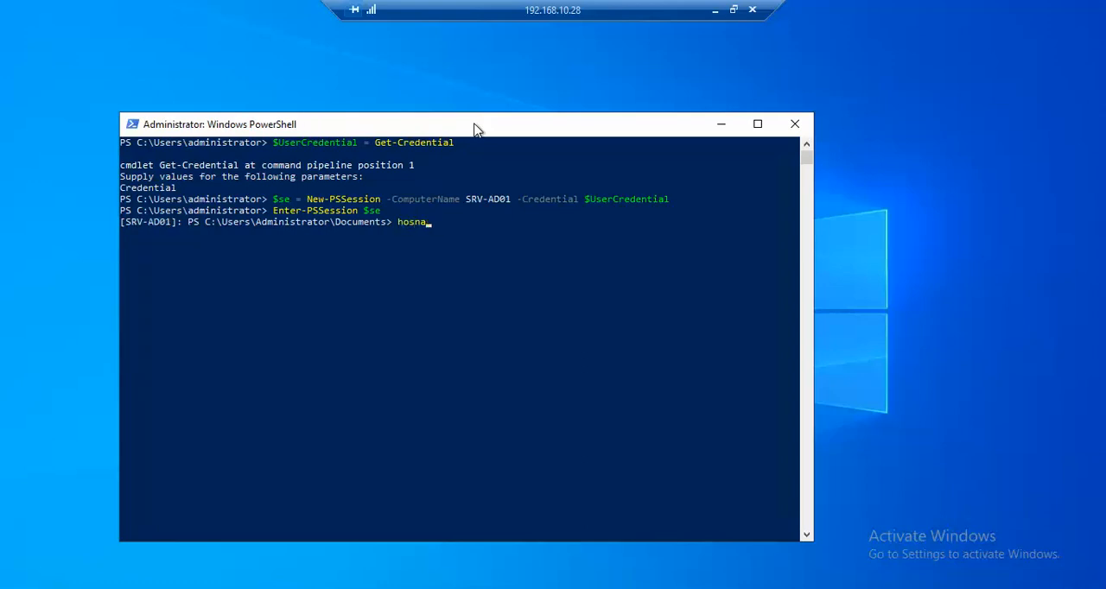
key(Backspace)
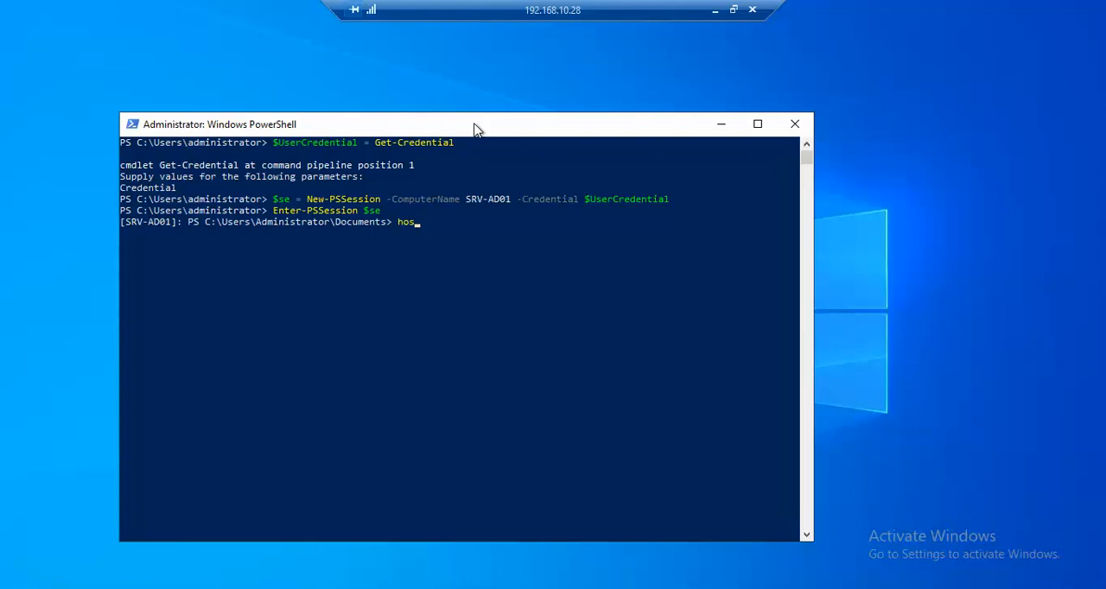
key(Return)
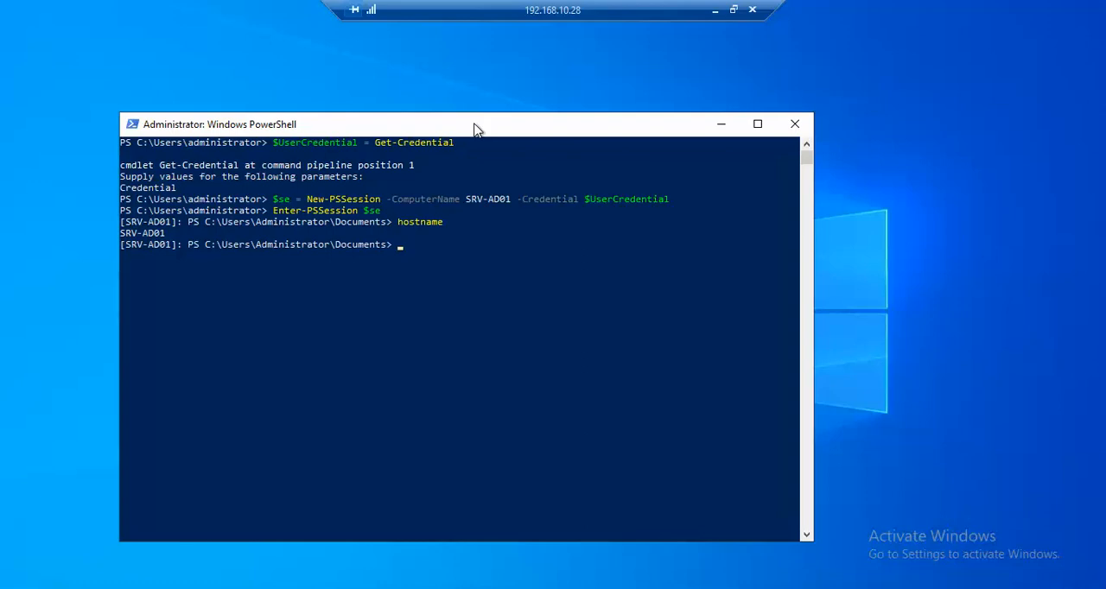
text(ipconfig /all)
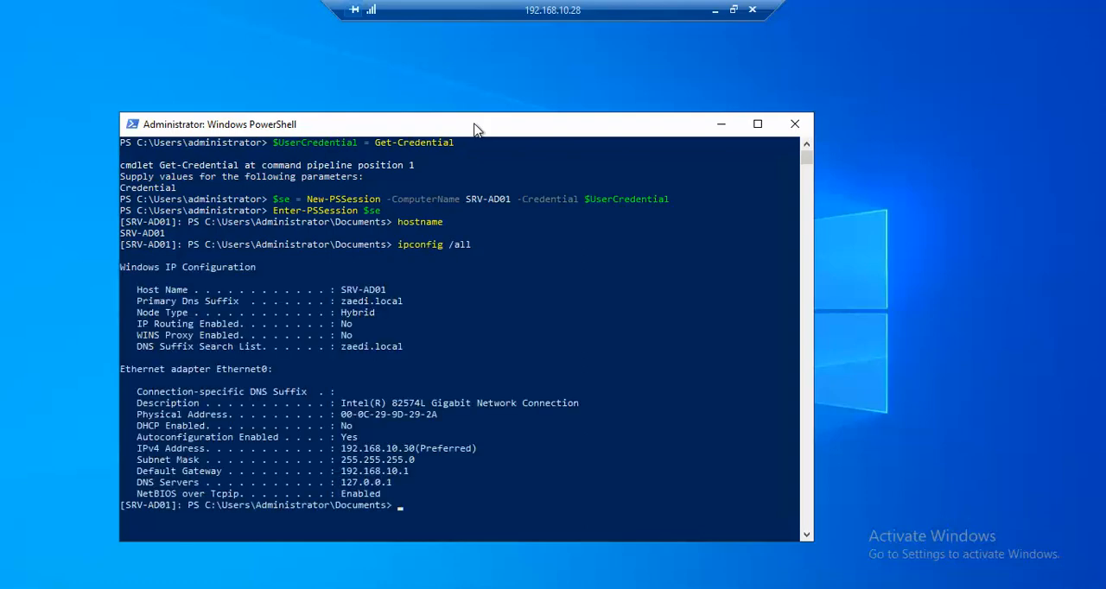
mouse_move(163, 418)
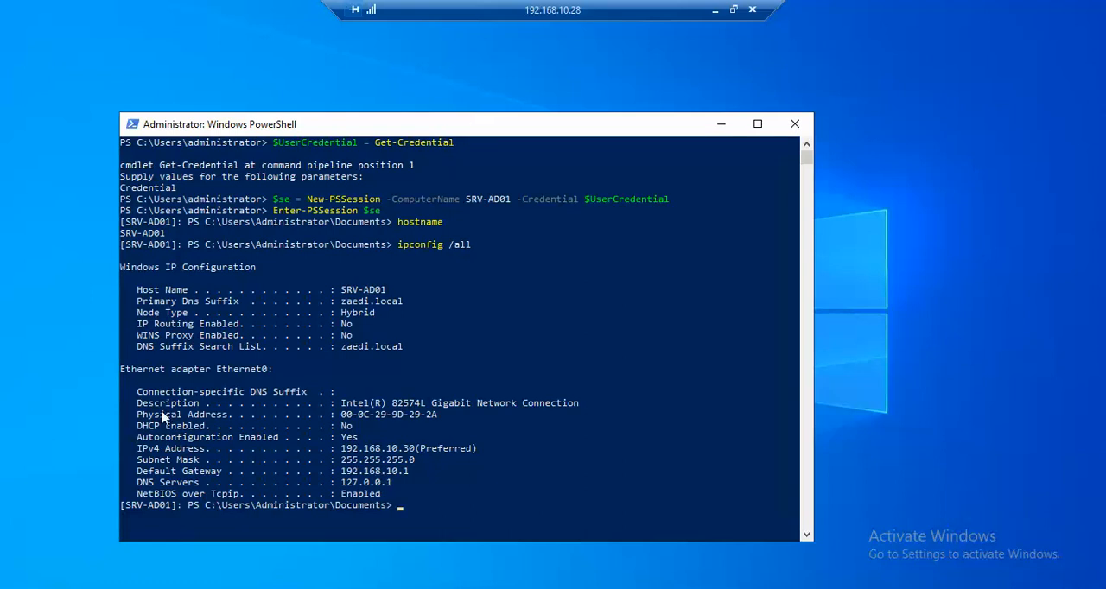
mouse_move(275, 438)
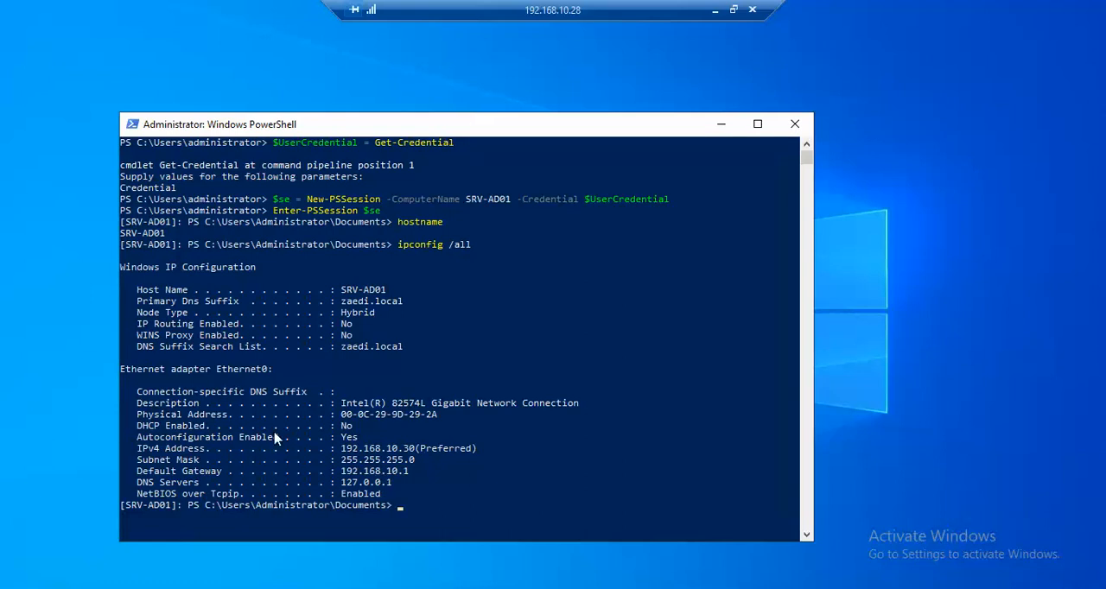